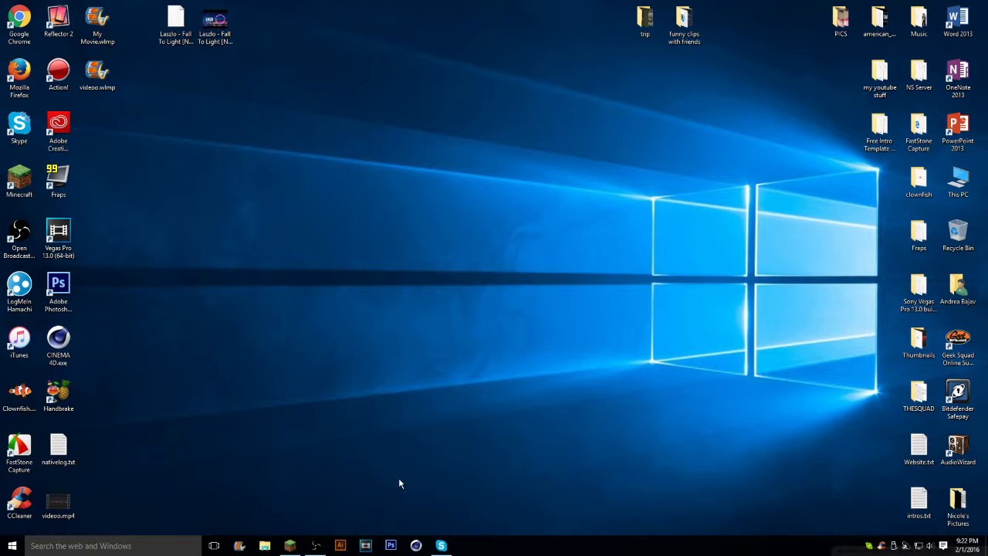
{"action": "mouse_move", "coordinate": [388, 490]}
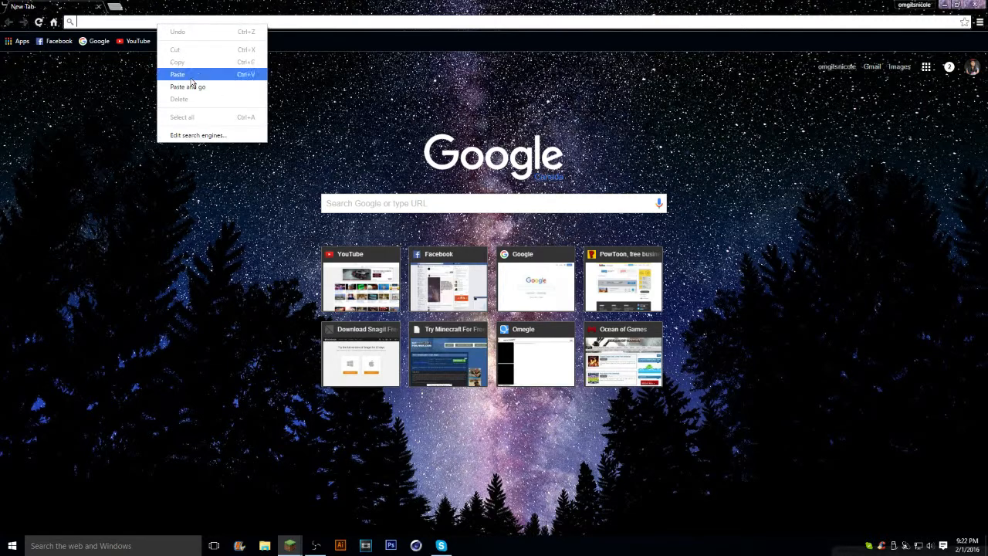
- Start the minecraft.jar download from the pasted Google Groups link
{"action": "left_click", "coordinate": [178, 74]}
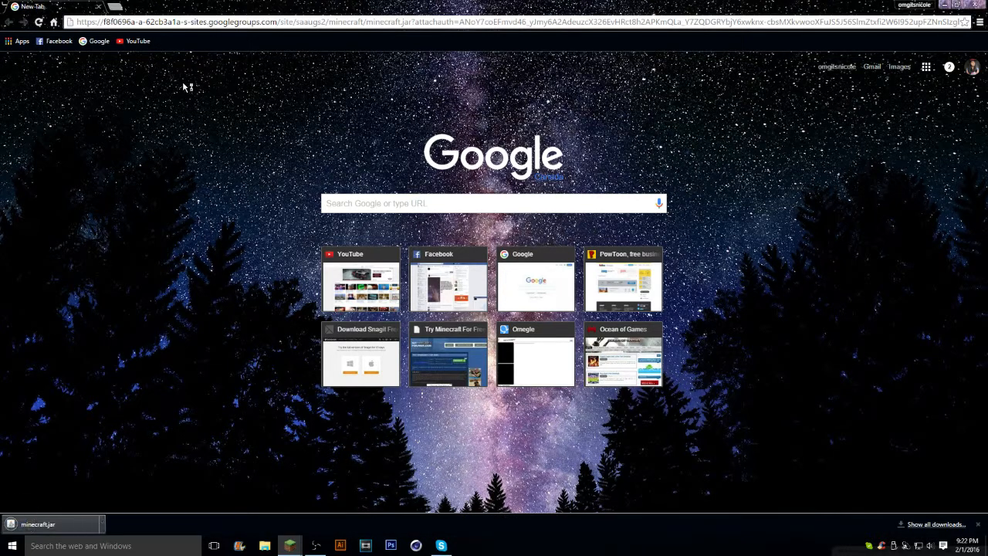
{"action": "mouse_move", "coordinate": [118, 431]}
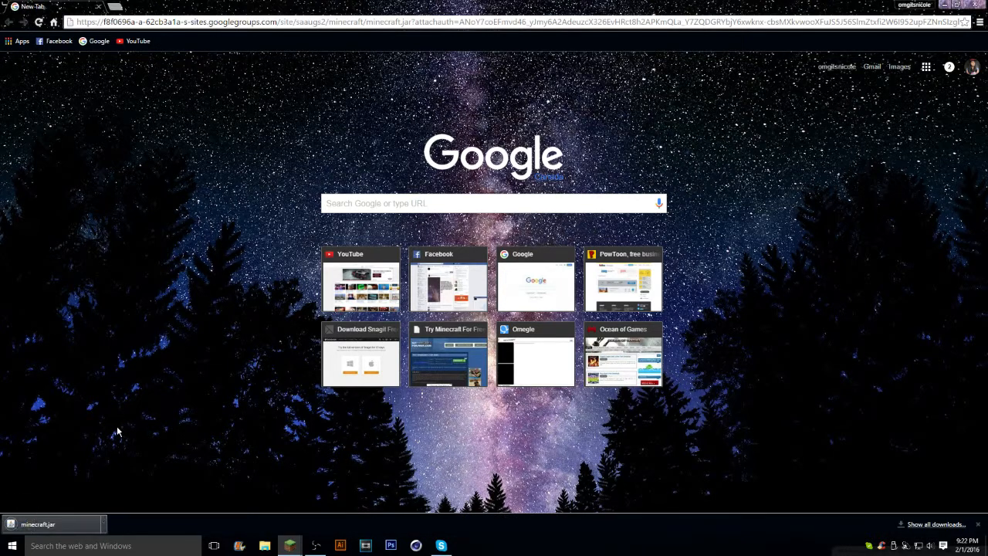
{"action": "mouse_move", "coordinate": [71, 523]}
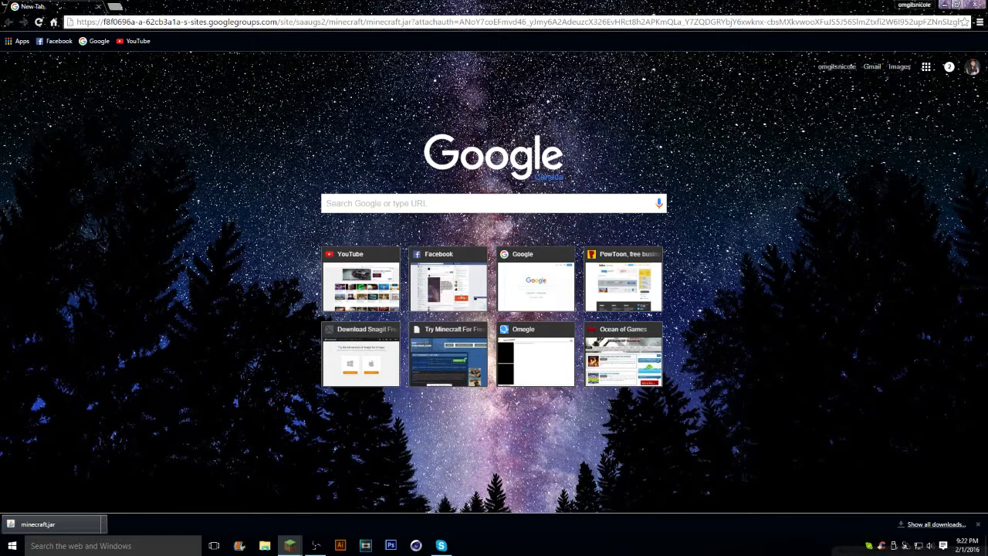
- Shrink Chrome and drag the downloaded minecraft.jar onto the desktop
{"action": "left_click", "coordinate": [969, 9]}
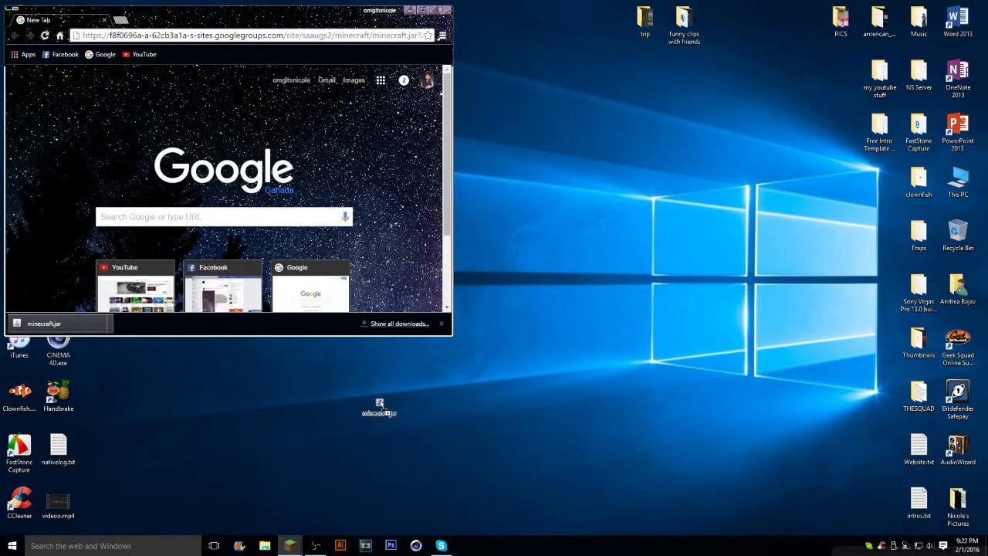
{"action": "left_click_drag", "start_coordinate": [380, 405], "coordinate": [449, 395]}
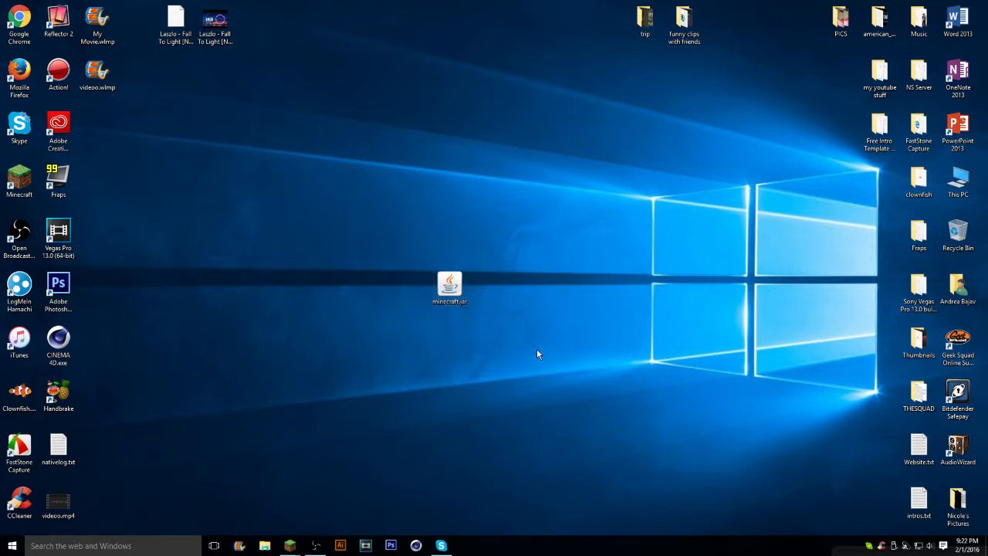
{"action": "mouse_move", "coordinate": [522, 344]}
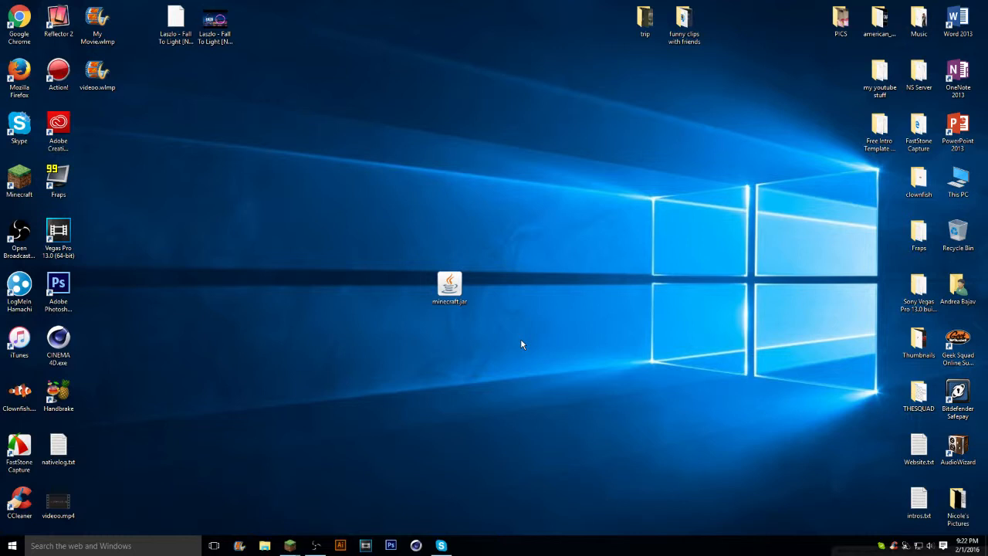
{"action": "mouse_move", "coordinate": [887, 518]}
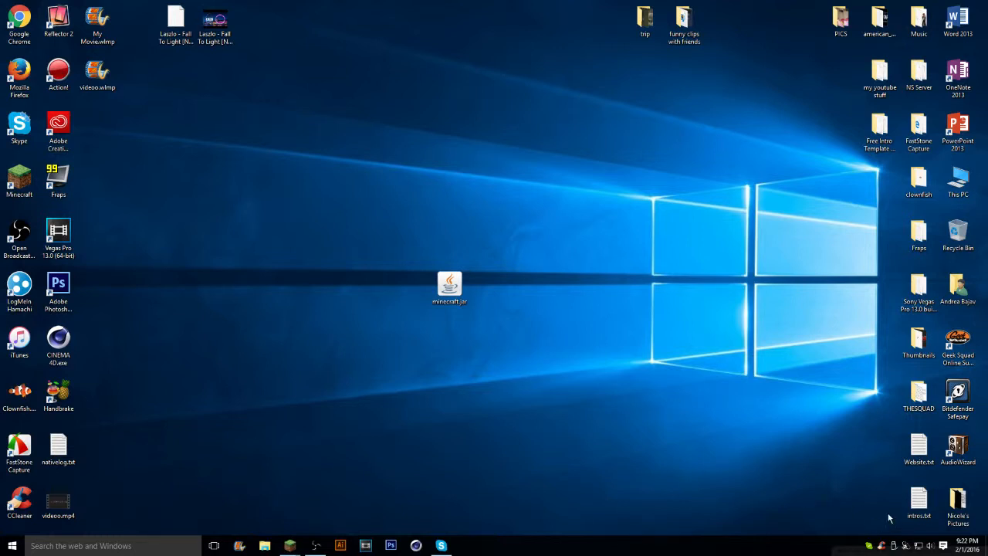
{"action": "mouse_move", "coordinate": [682, 441]}
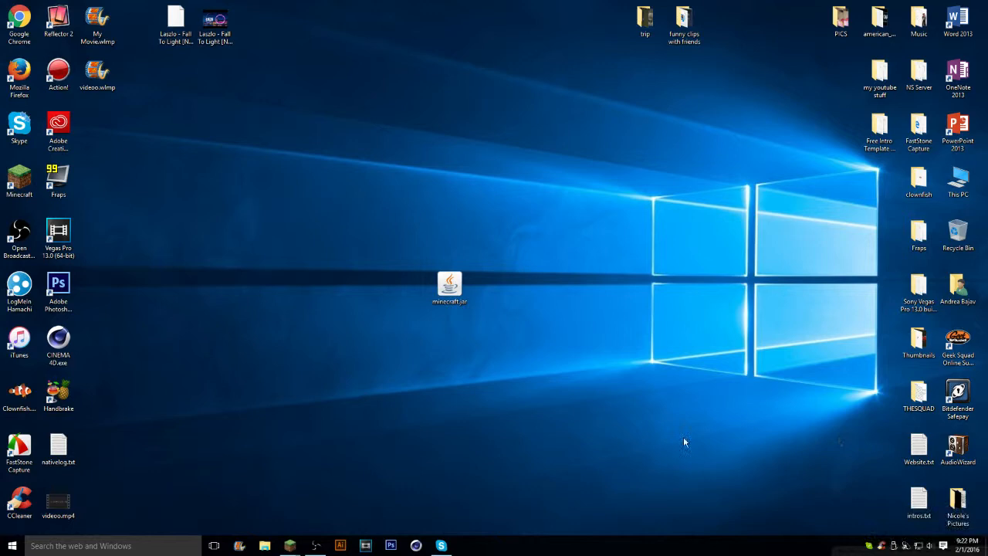
- Delete the old minecraft folder from USB DISK (E:) and confirm
{"action": "left_click", "coordinate": [264, 546]}
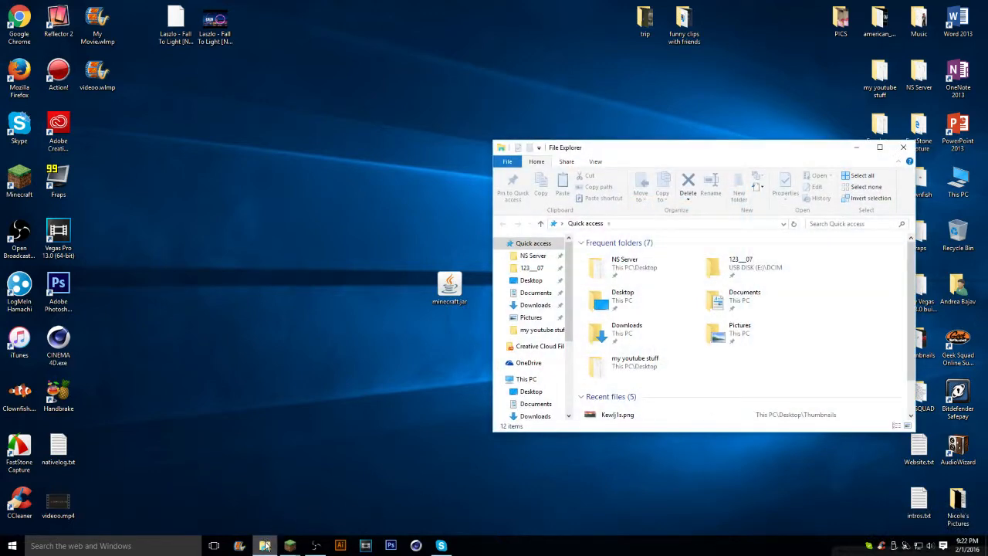
{"action": "scroll", "scroll_direction": "down", "scroll_amount": 3}
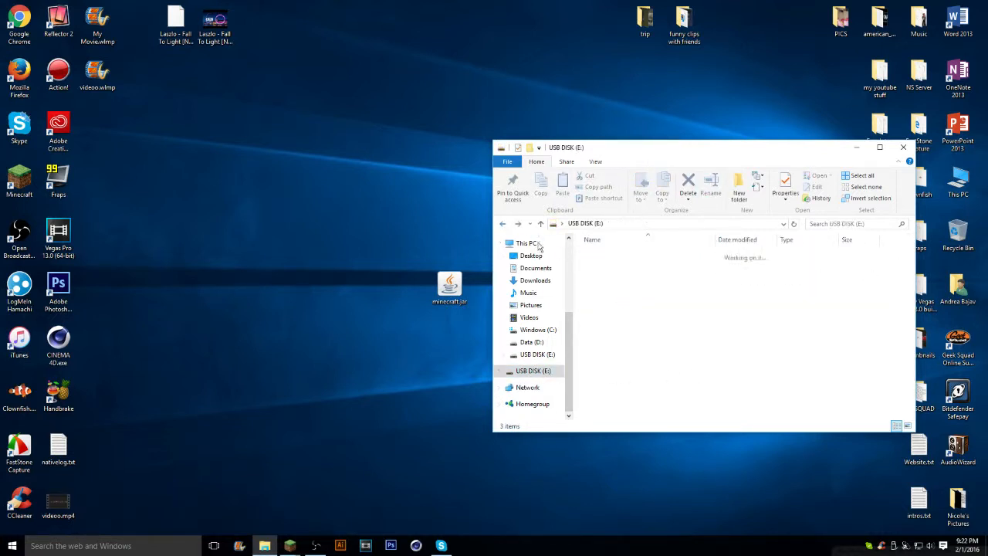
{"action": "right_click", "coordinate": [608, 296]}
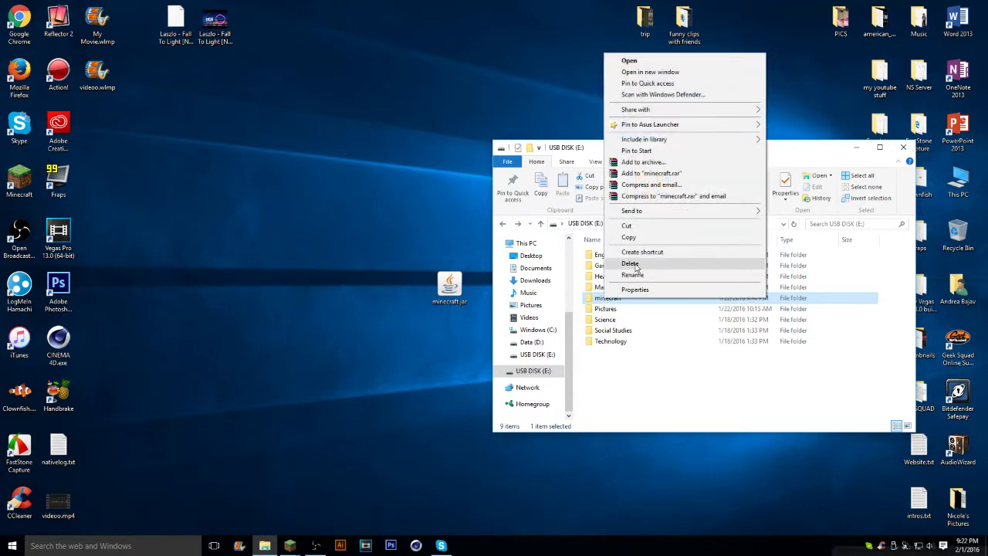
{"action": "left_click", "coordinate": [630, 263]}
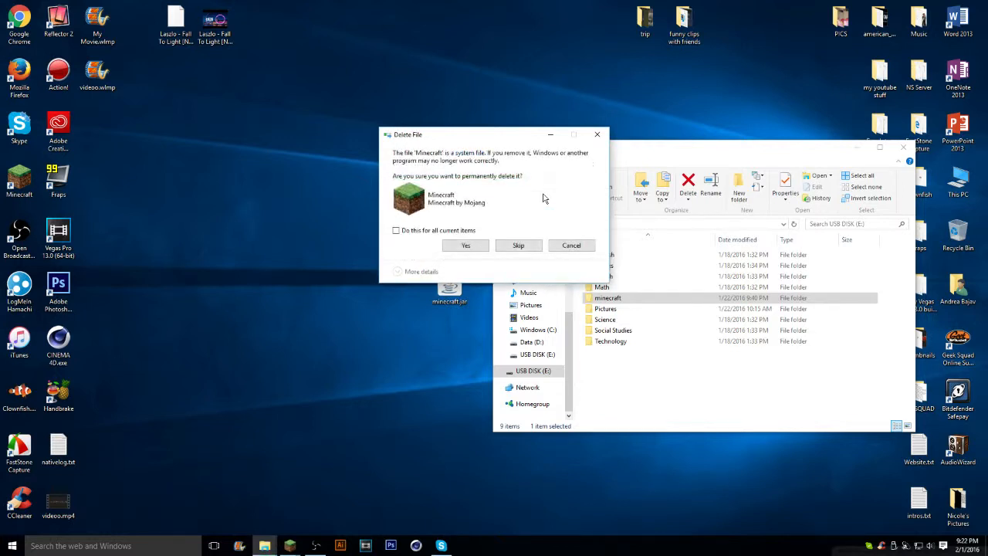
{"action": "left_click", "coordinate": [466, 244]}
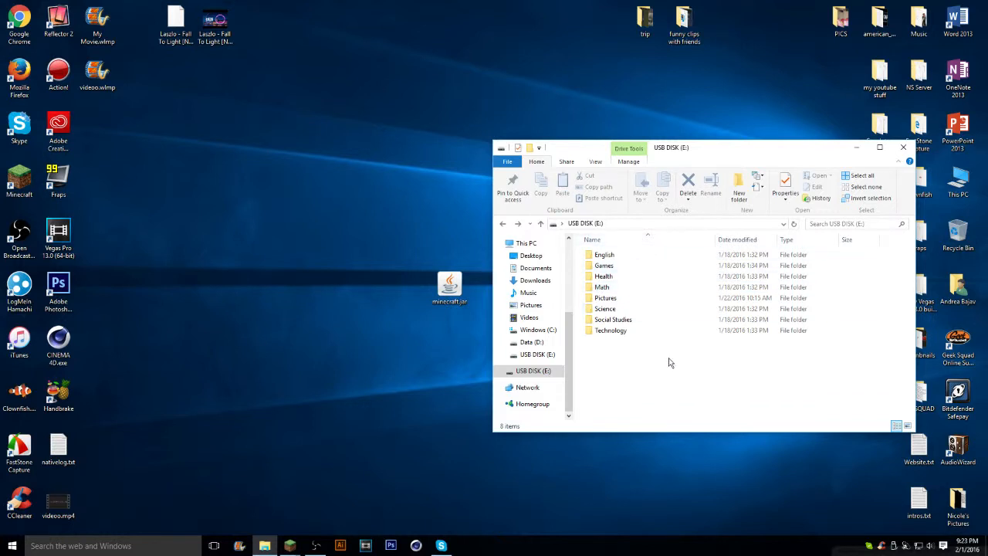
- Browse into the Games folder, then return to the USB drive's root
{"action": "double_click", "coordinate": [603, 265]}
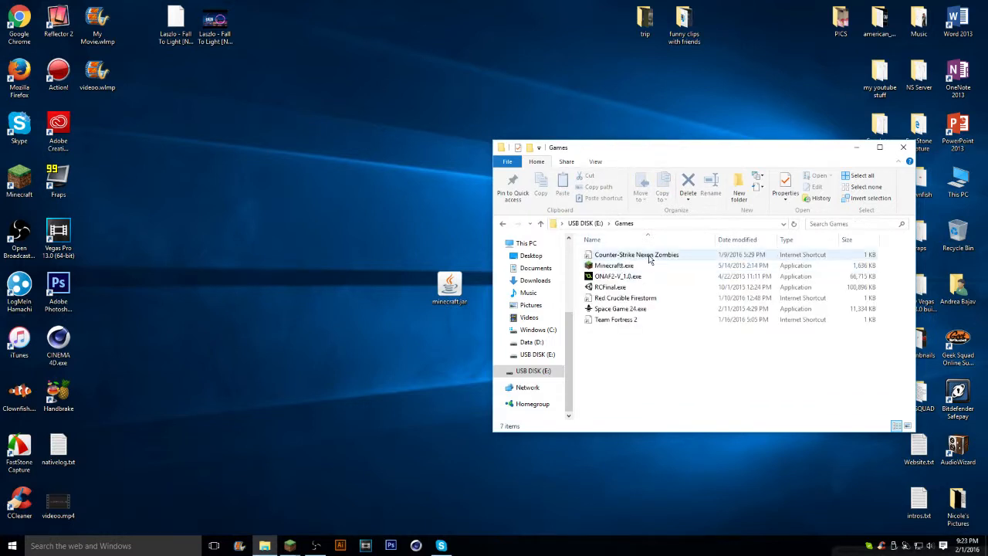
{"action": "left_click", "coordinate": [614, 266]}
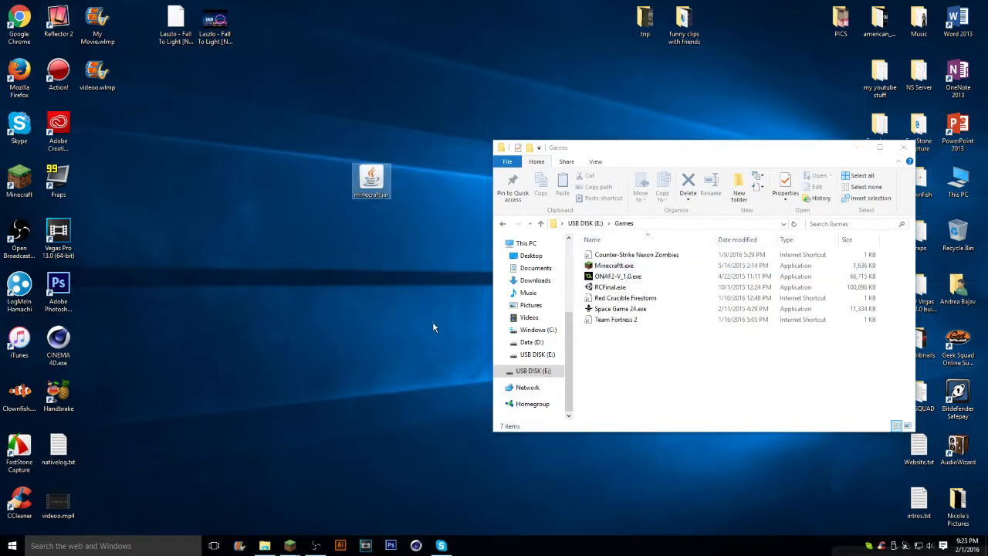
{"action": "left_click", "coordinate": [614, 265]}
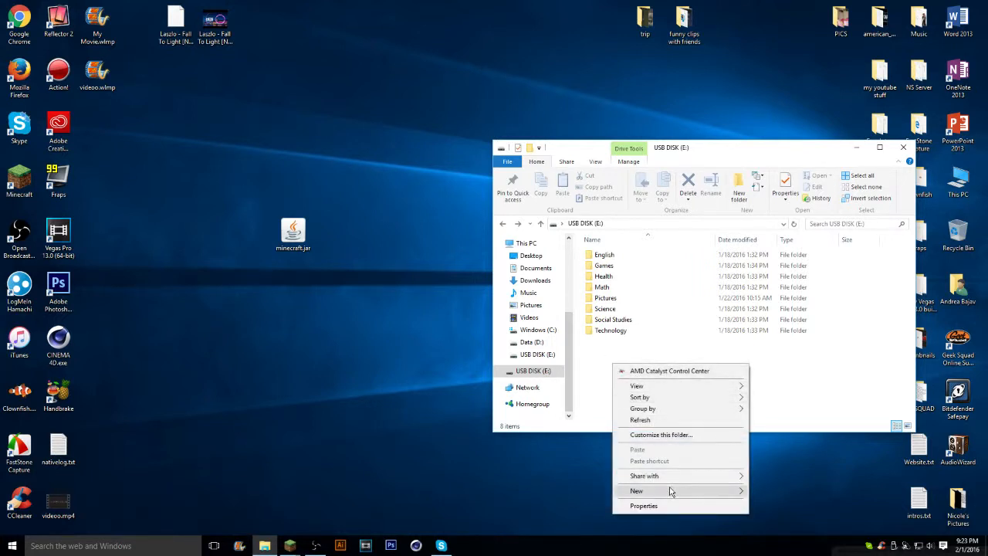
- Name the new folder 'minecraft', copy minecraft.jar from the desktop into it, and enter it
{"action": "left_click", "coordinate": [635, 491]}
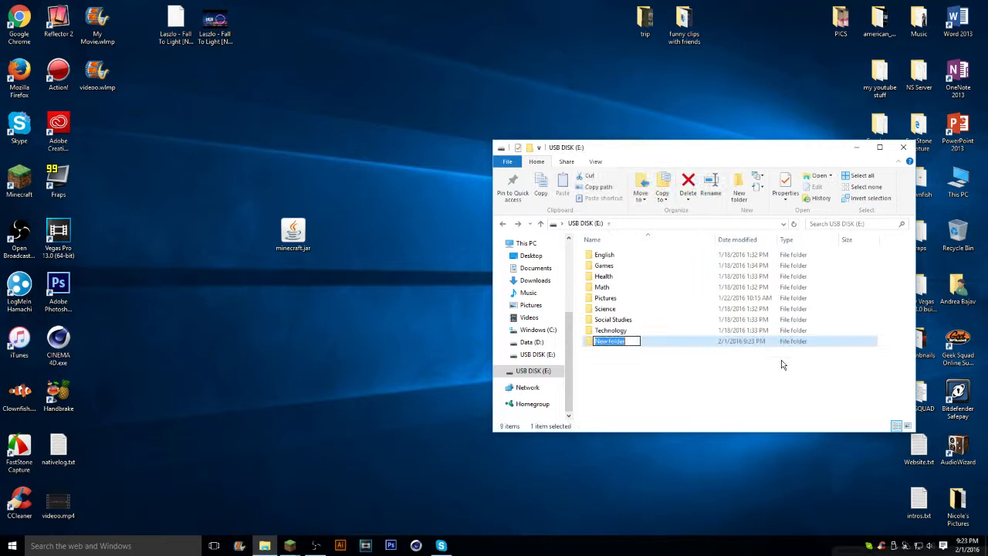
{"action": "type", "text": "minecraft"}
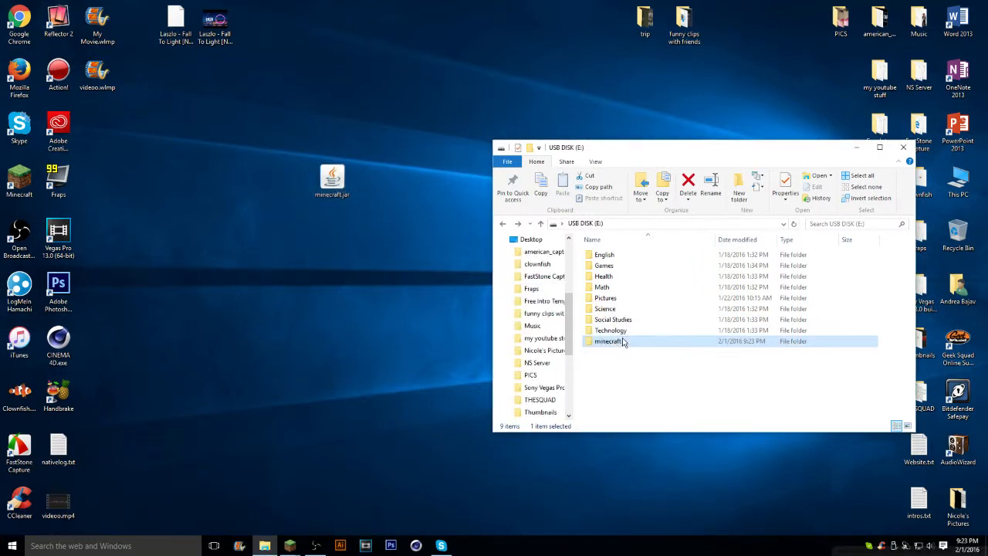
{"action": "left_click_drag", "start_coordinate": [332, 178], "coordinate": [647, 341]}
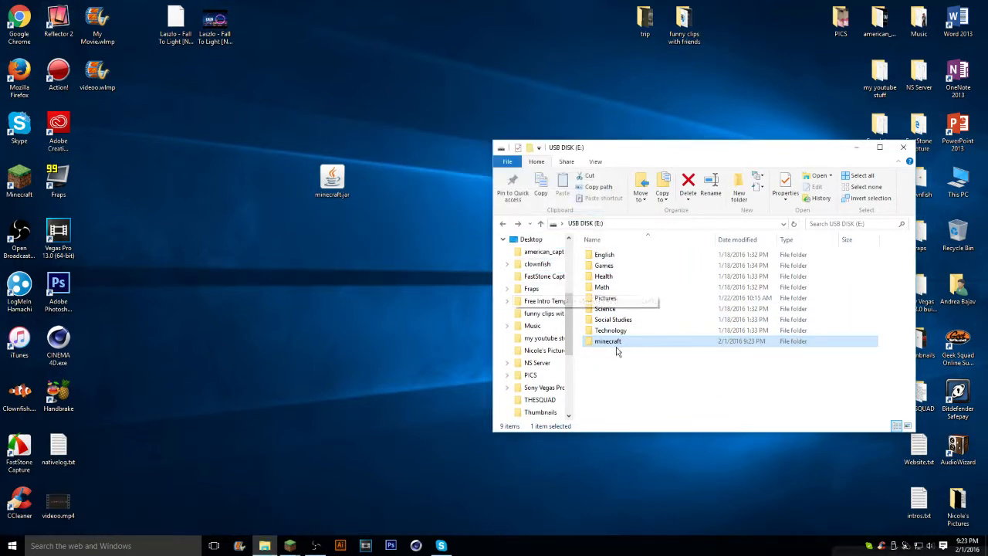
{"action": "double_click", "coordinate": [608, 341]}
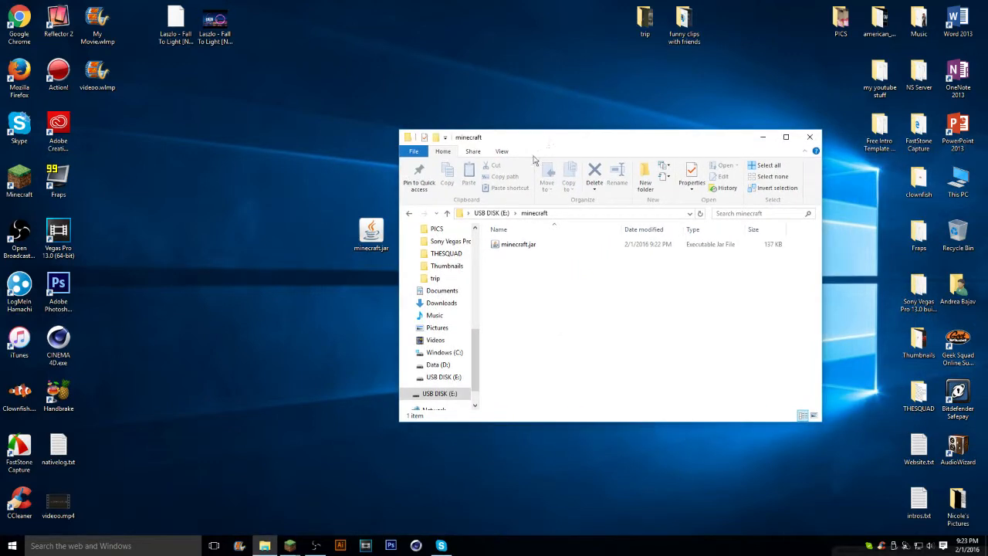
- Run minecraft.jar from the USB folder and enter the game as 'nicoleticks'
{"action": "left_click", "coordinate": [518, 244]}
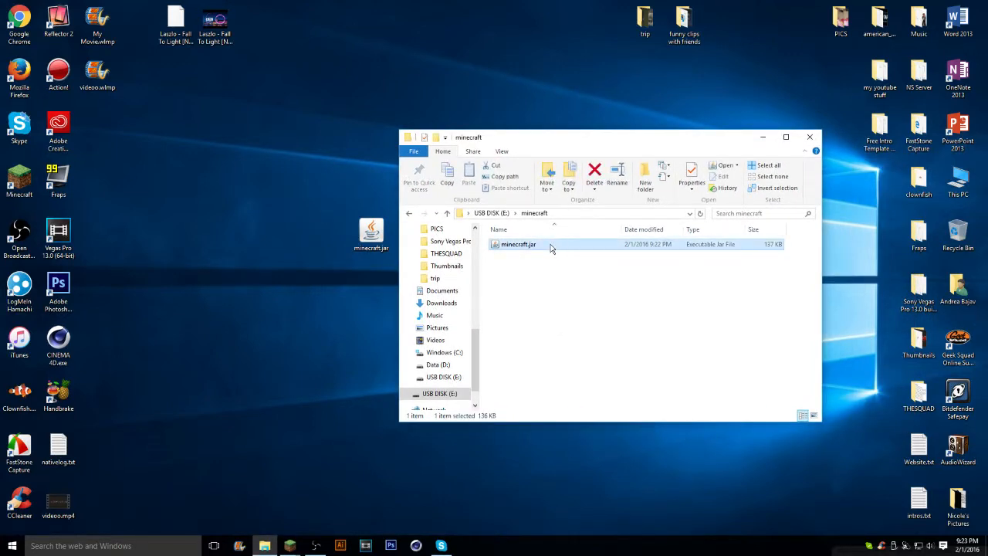
{"action": "double_click", "coordinate": [519, 243]}
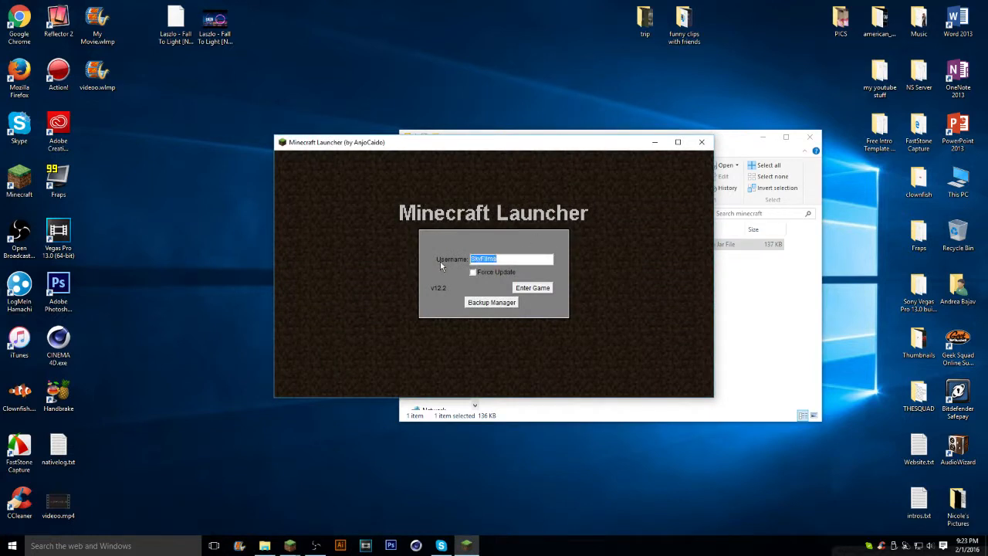
{"action": "type", "text": "nicolelis"}
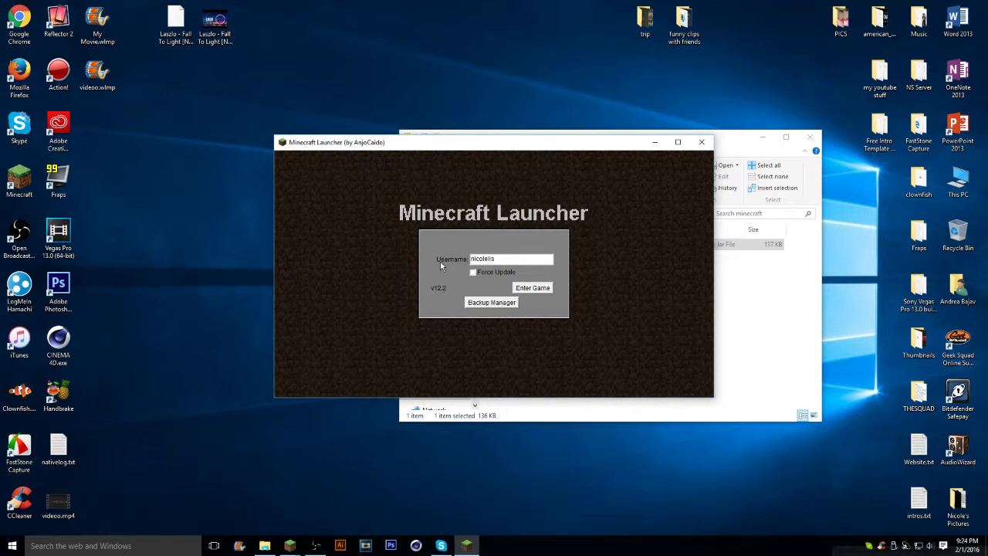
{"action": "type", "text": "ticks"}
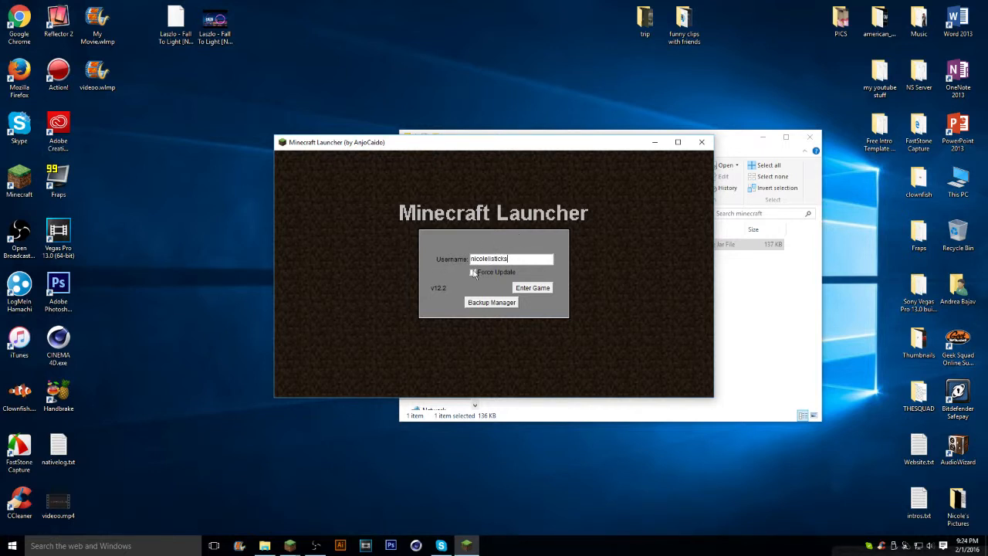
{"action": "left_click", "coordinate": [533, 287]}
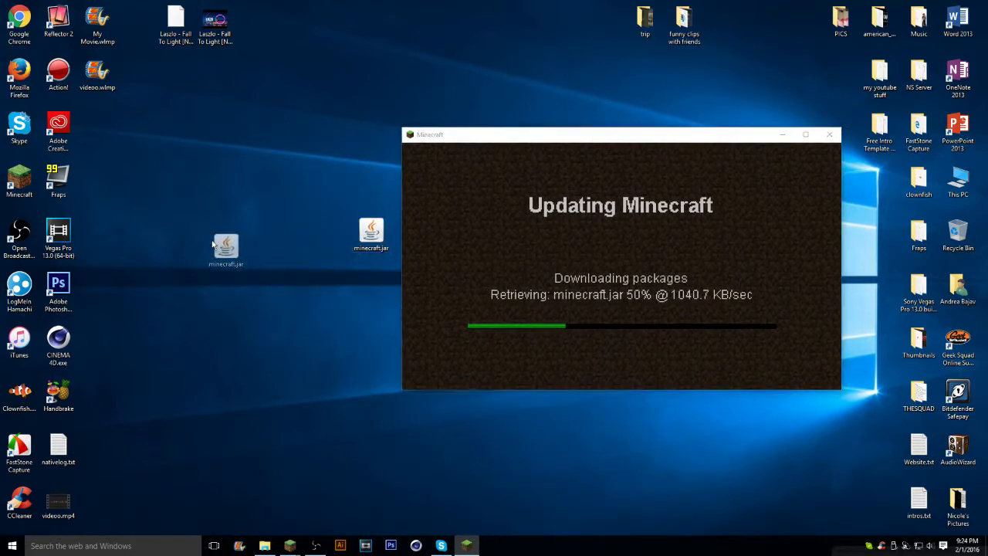
- Reposition the minecraft.jar icon on the desktop while the game loads
{"action": "left_click_drag", "start_coordinate": [620, 134], "coordinate": [492, 125]}
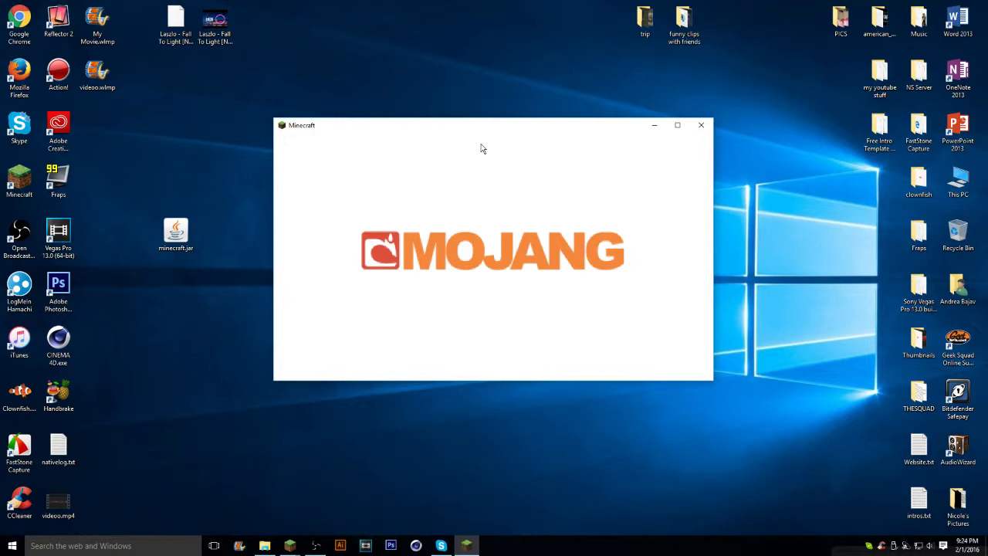
{"action": "mouse_move", "coordinate": [510, 132]}
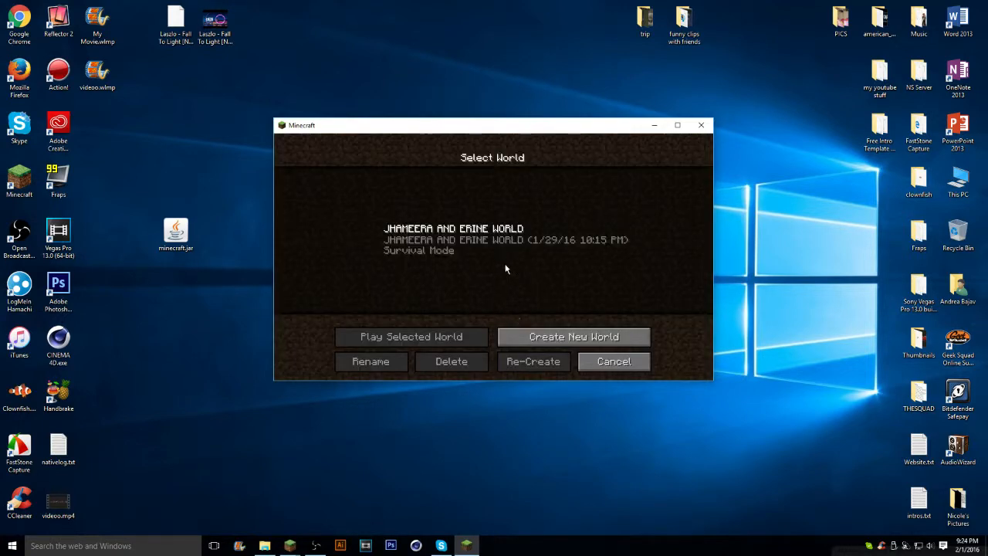
- Create a new Survival world named 'tutorial' and start it loading
{"action": "left_click", "coordinate": [574, 337]}
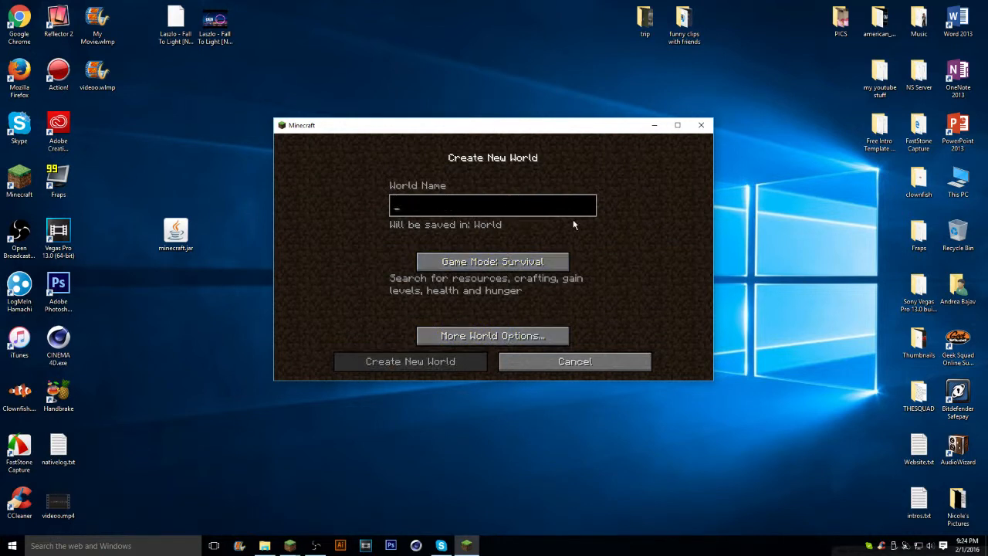
{"action": "type", "text": "tutorial"}
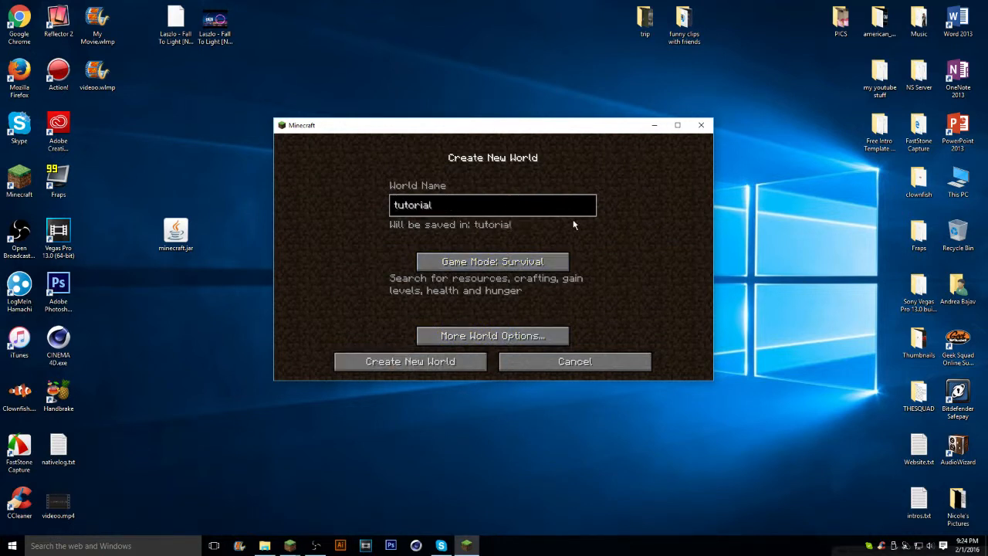
{"action": "left_click", "coordinate": [410, 362]}
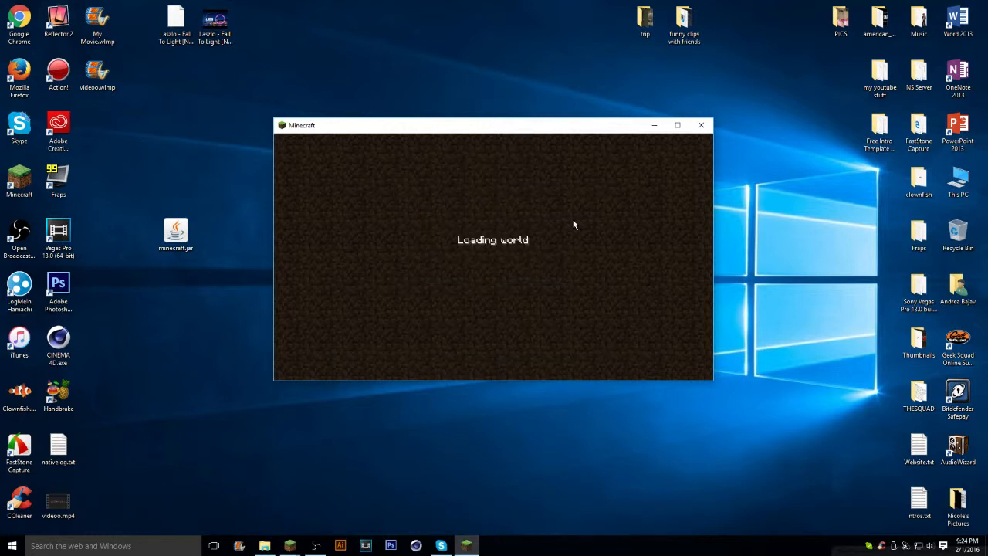
{"action": "mouse_move", "coordinate": [568, 298]}
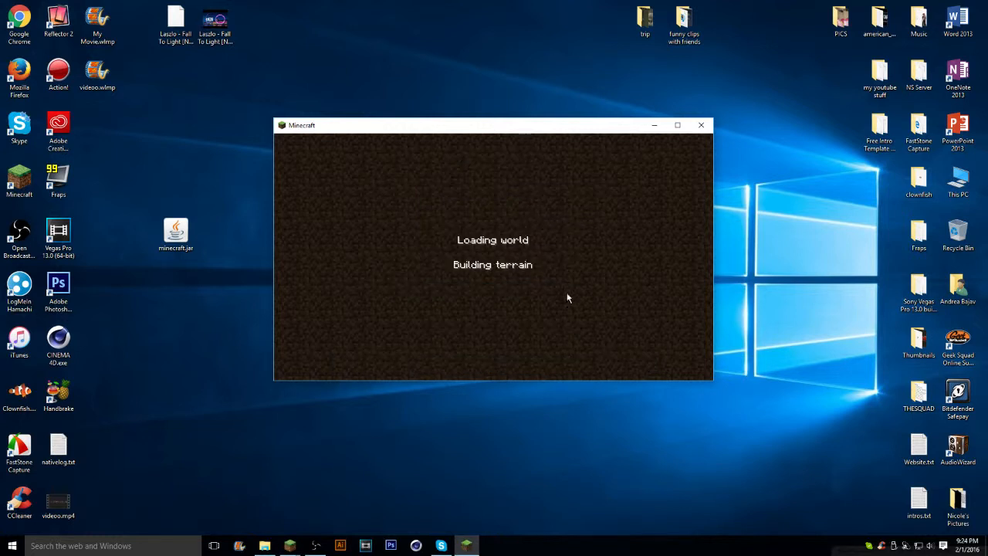
{"action": "mouse_move", "coordinate": [481, 129]}
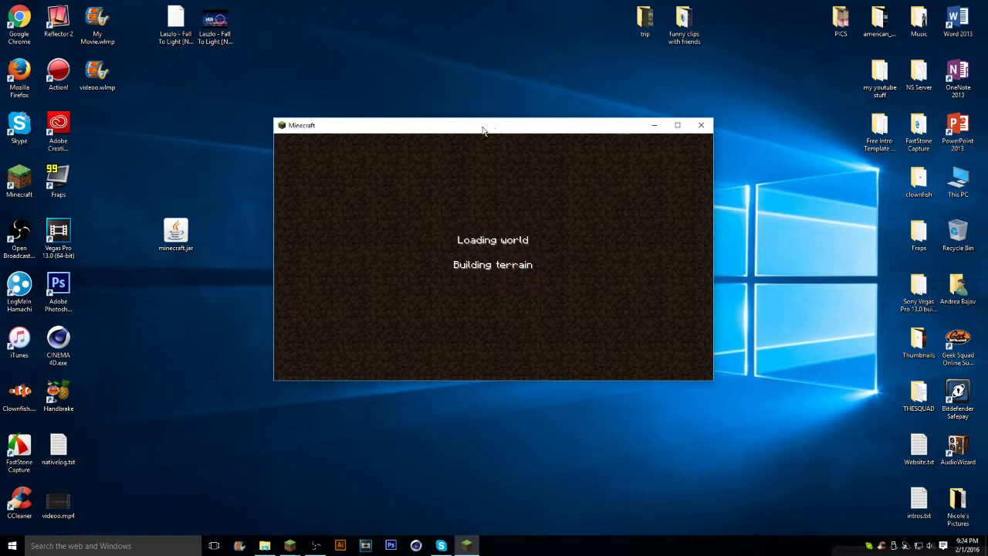
{"action": "mouse_move", "coordinate": [494, 132]}
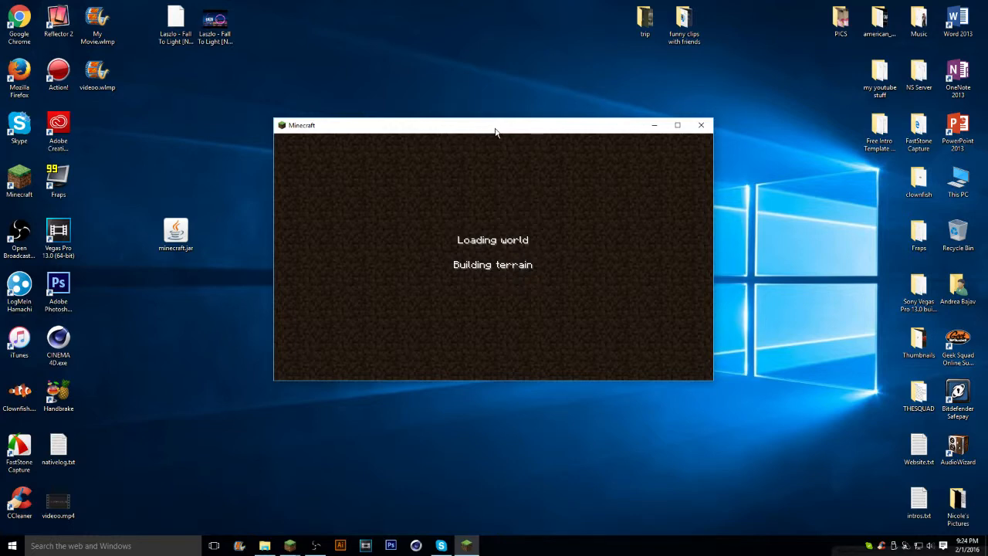